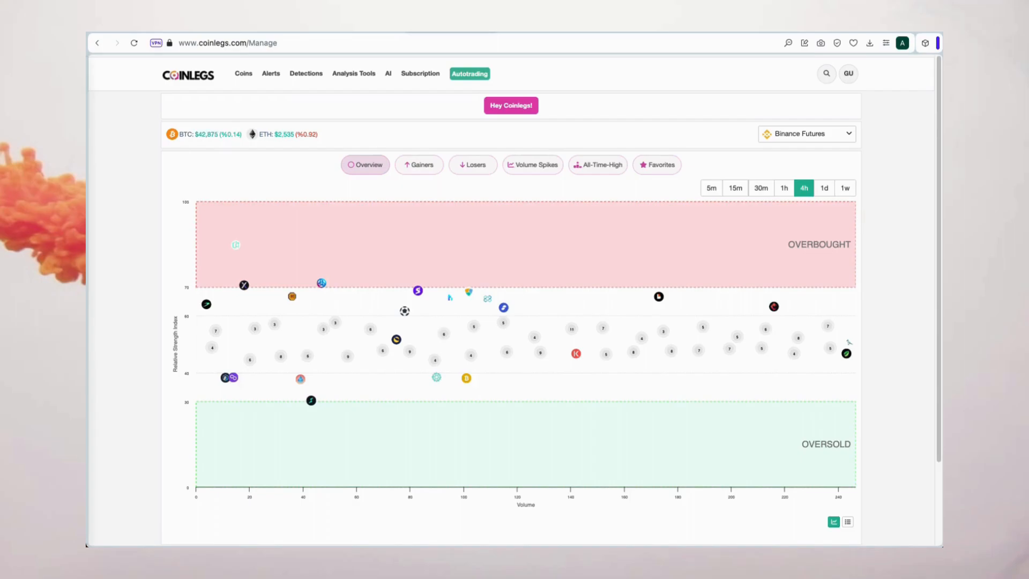
mouse_move(456, 115)
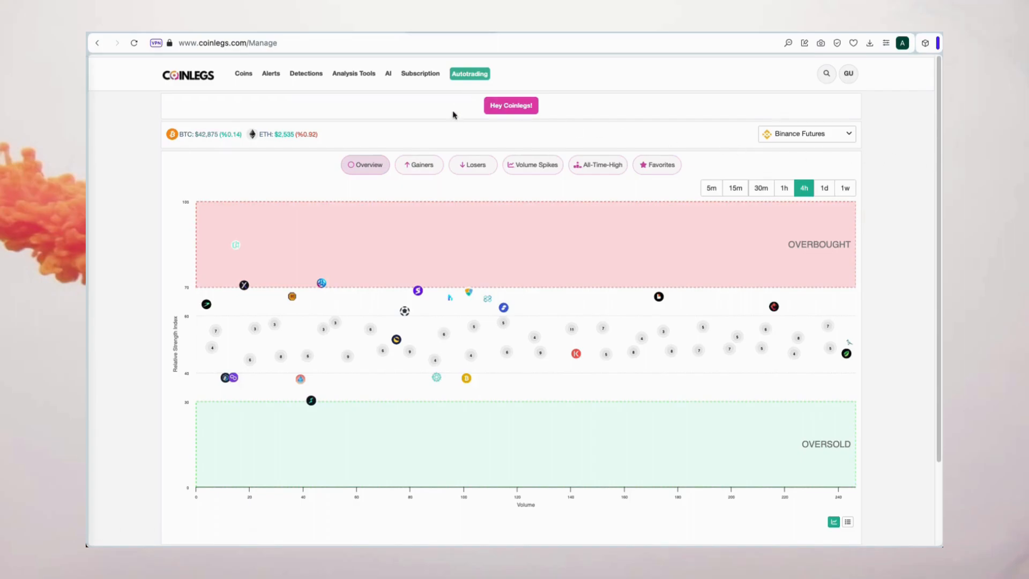
Review the Gainers, Volume Spikes, All-Time-High and Losers lists, then go to Detections.
click(533, 165)
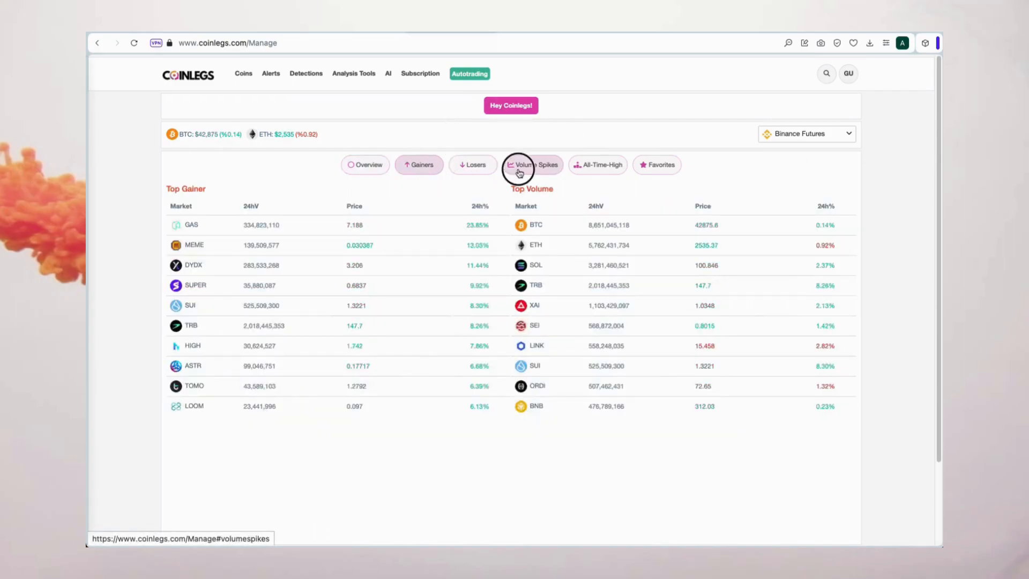
click(532, 165)
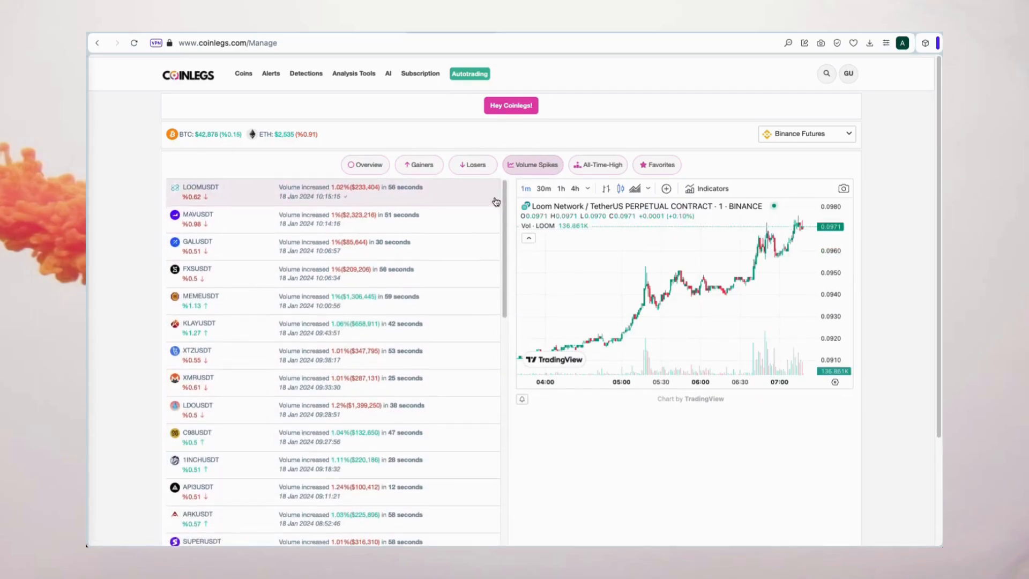
click(597, 165)
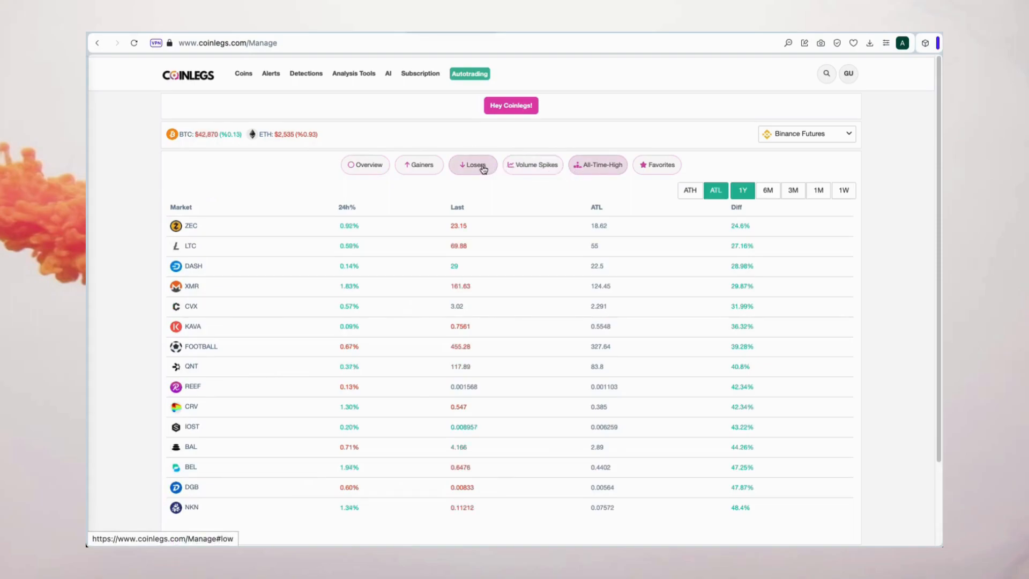
click(473, 165)
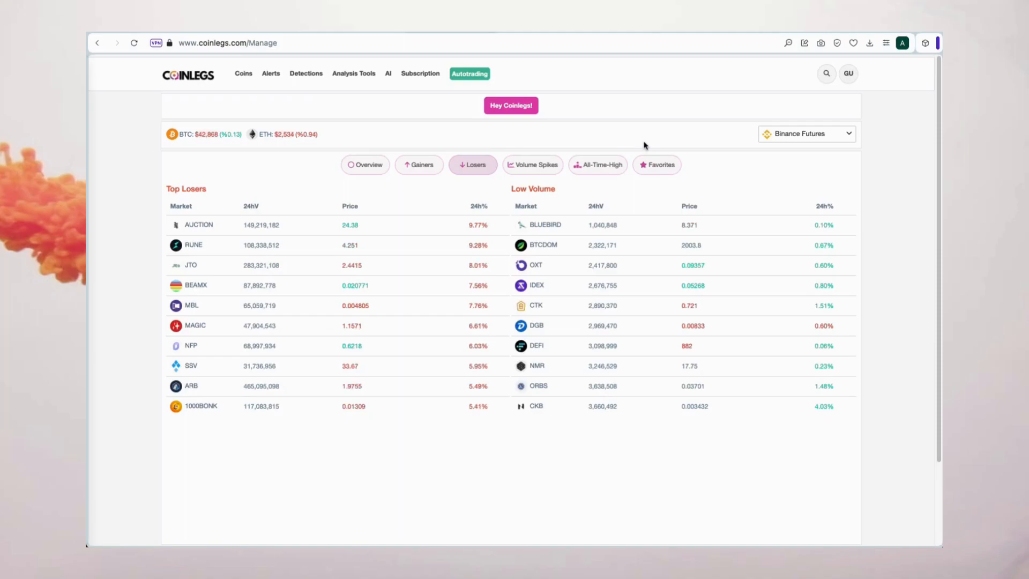
click(306, 73)
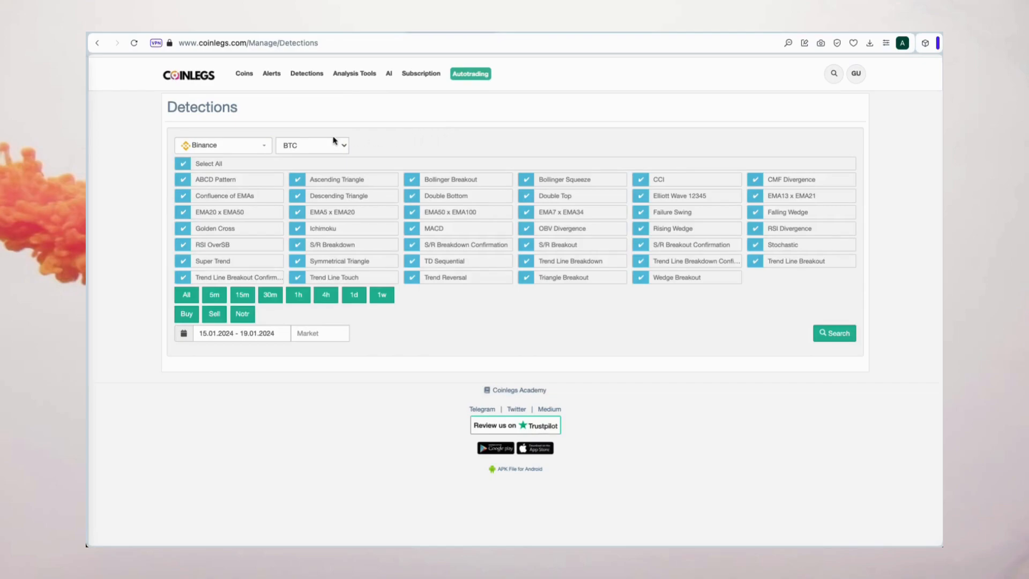
Filter to Binance Futures USDT pairs with only the Symmetrical Triangle pattern selected.
click(222, 145)
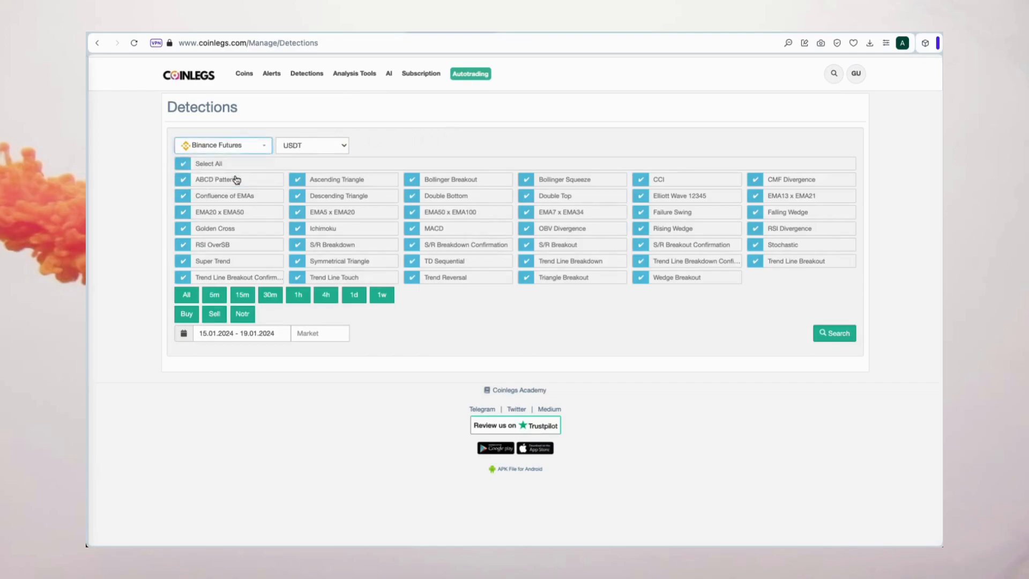
click(312, 144)
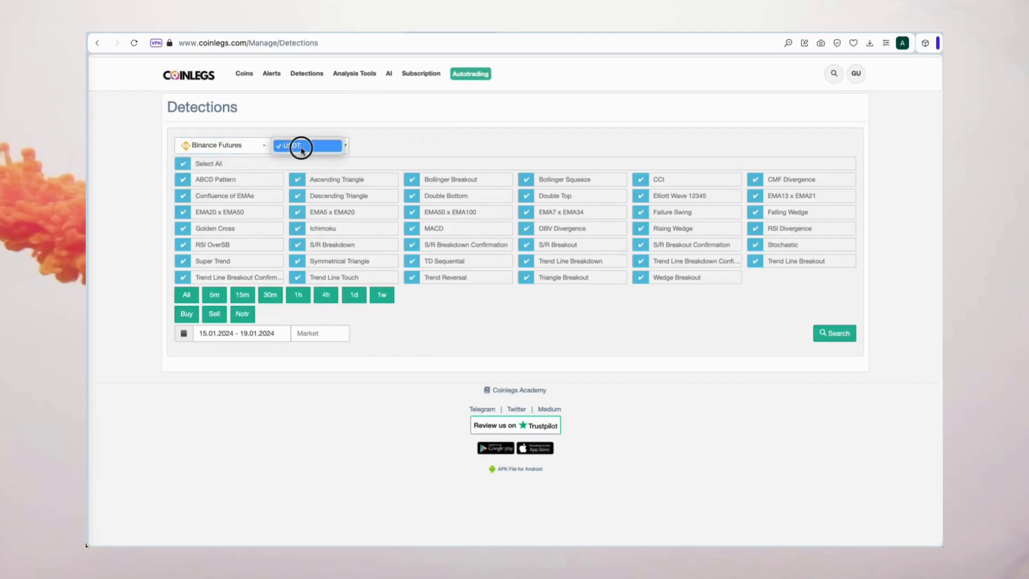
click(183, 162)
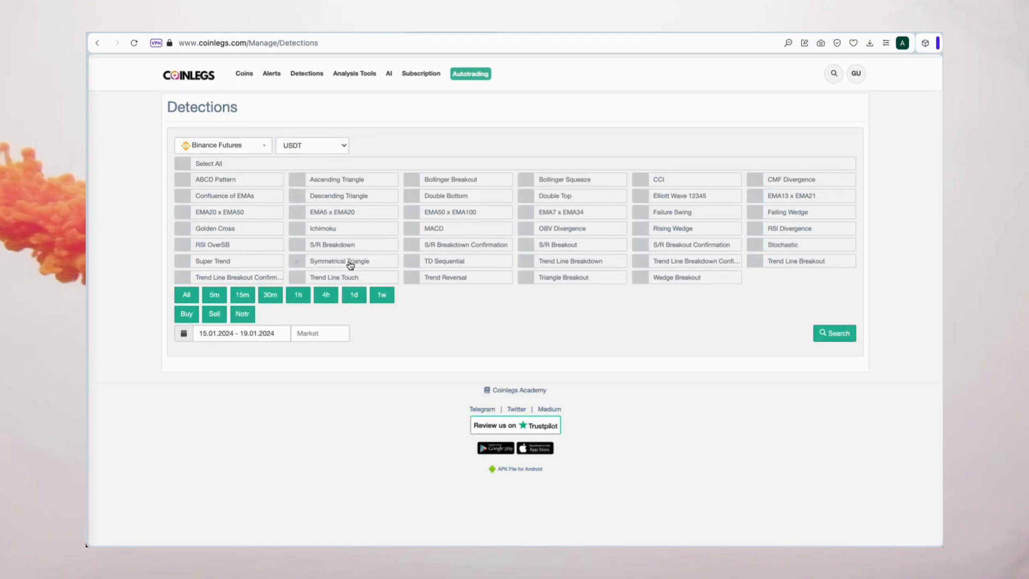
click(297, 260)
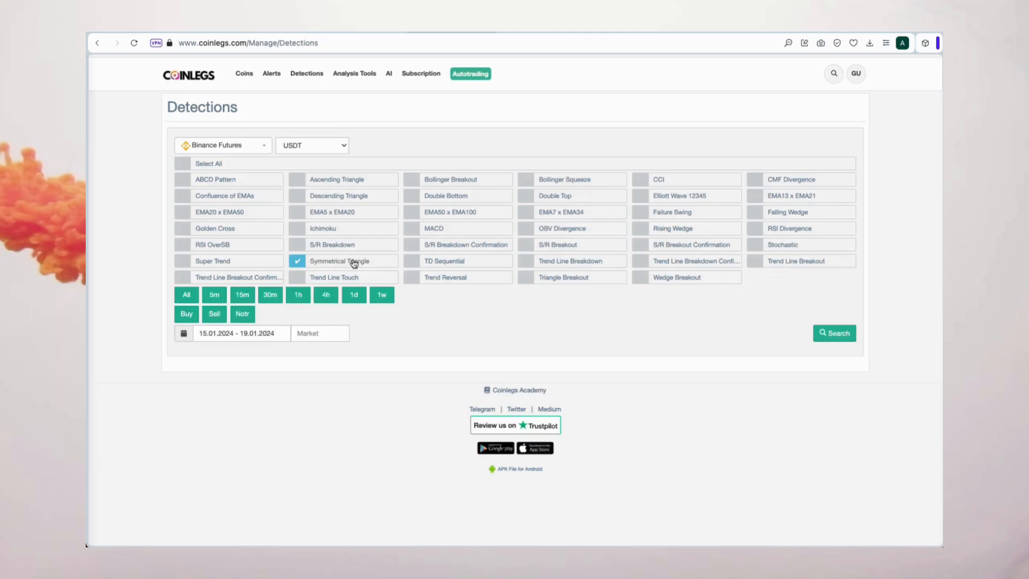
Restrict the timeframe to 1h and keep only Notr (neutral) signals.
click(187, 294)
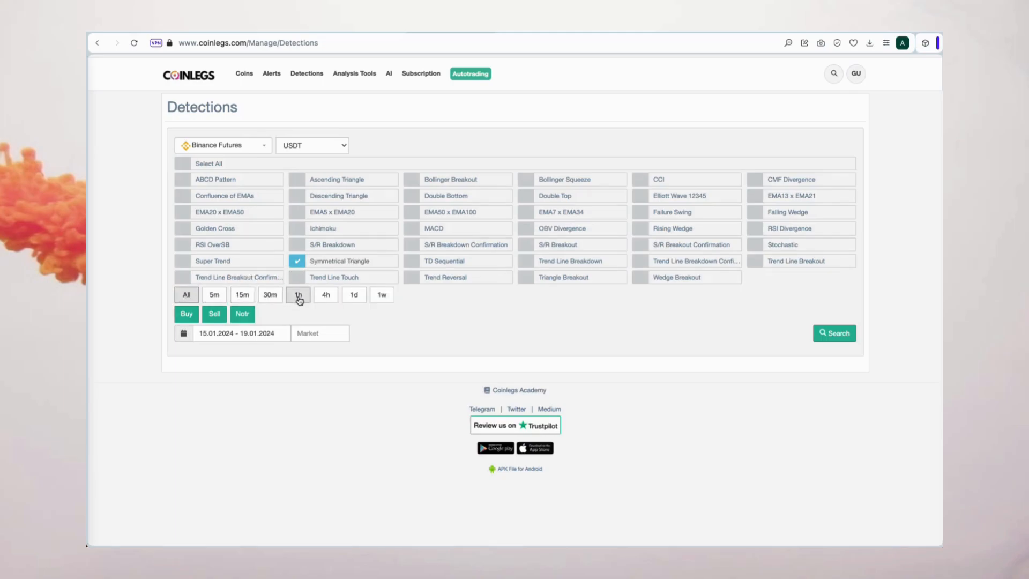
click(297, 293)
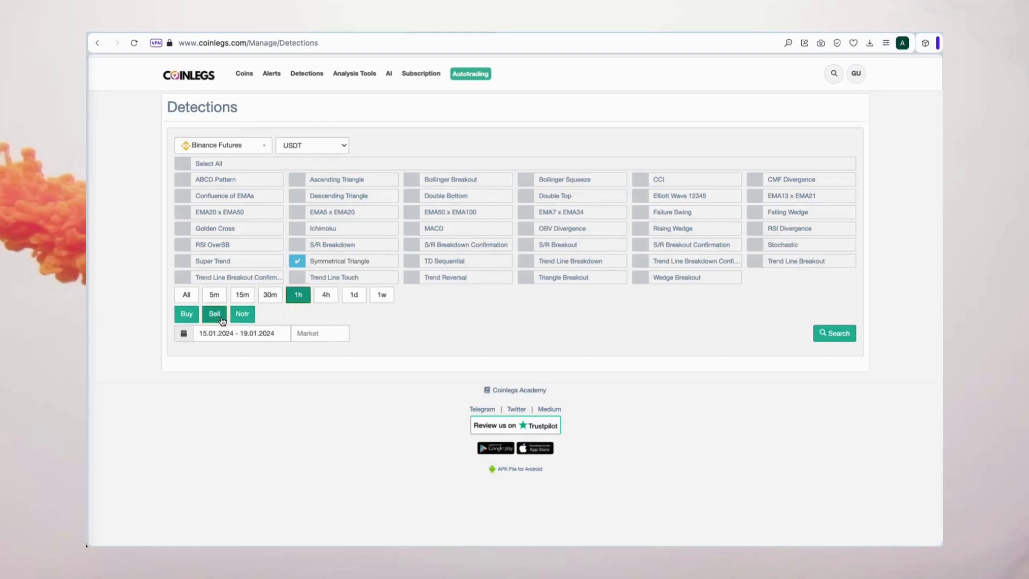
click(214, 313)
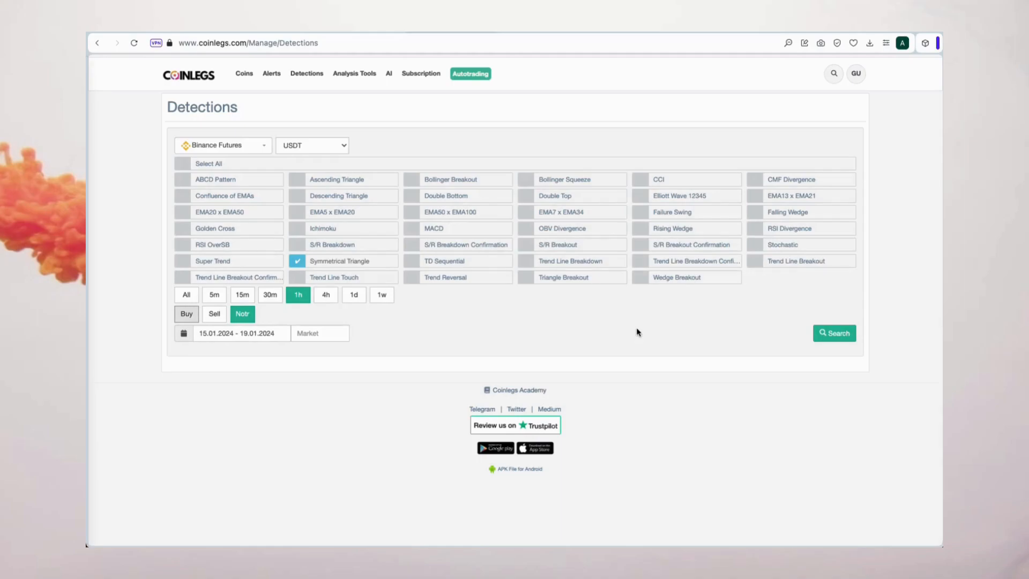
mouse_move(834, 333)
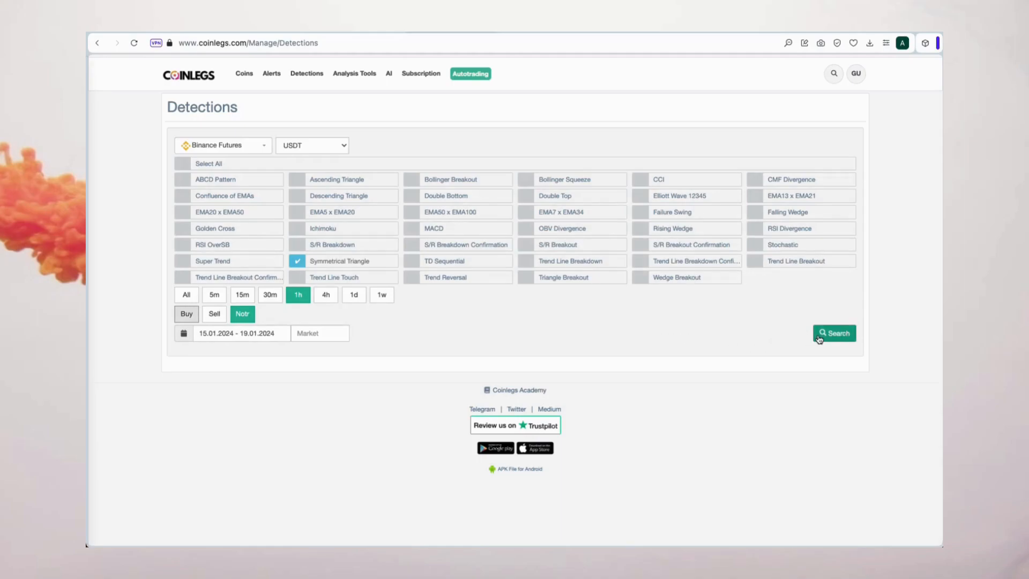
Search the detections and open the LIT/USDT triangle chart in full.
click(833, 332)
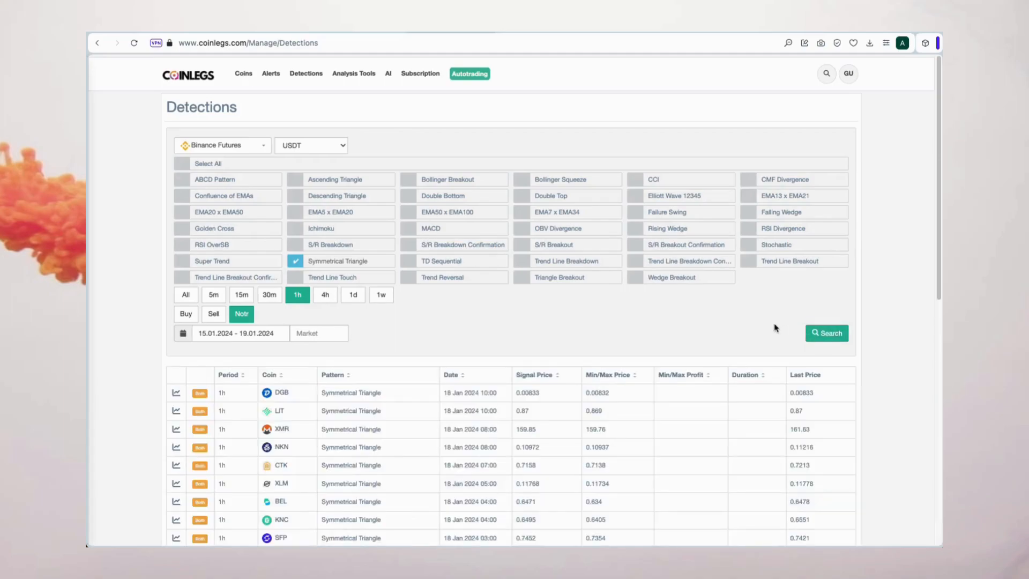
mouse_move(651, 387)
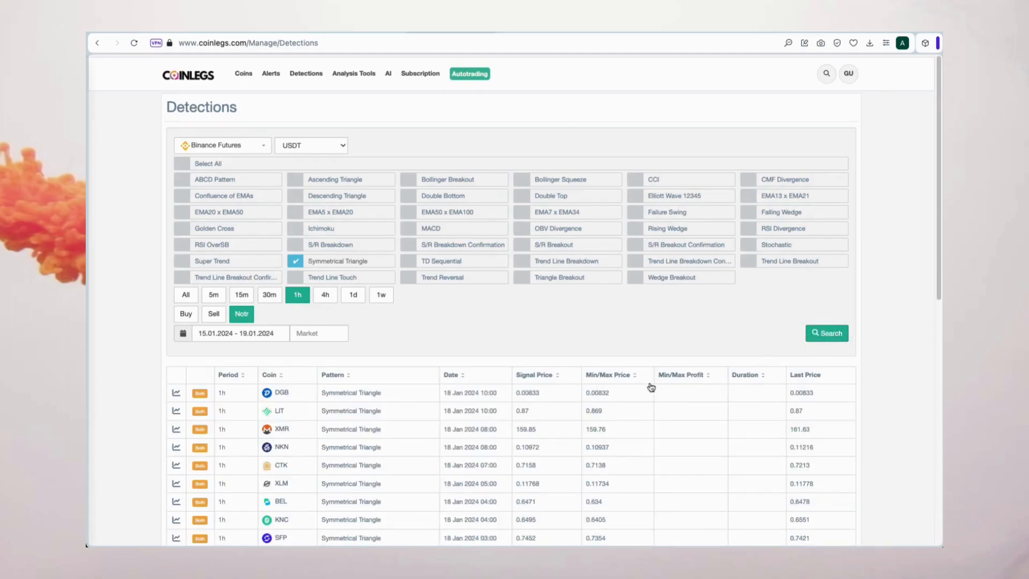
click(406, 392)
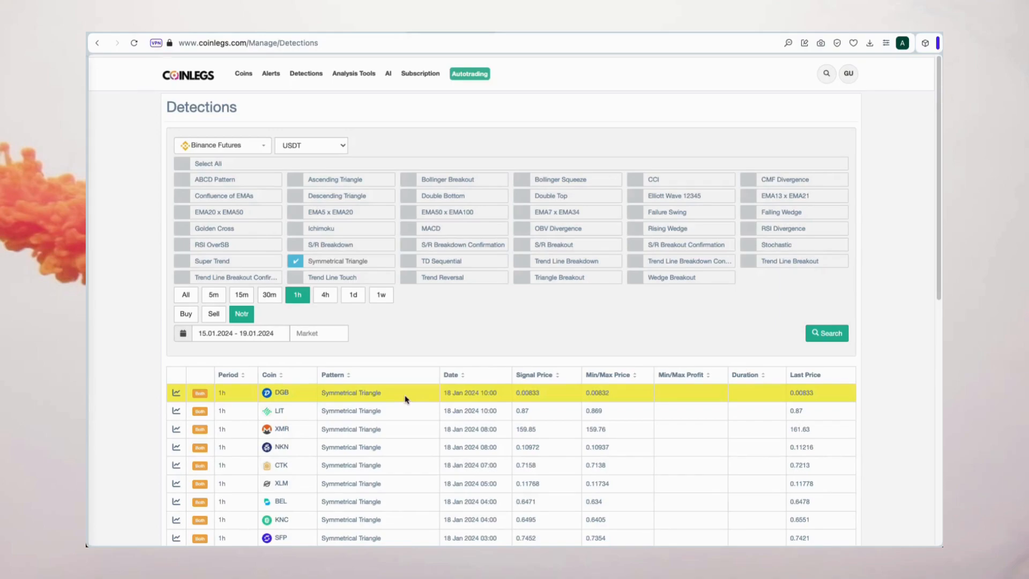
scroll(down, 3)
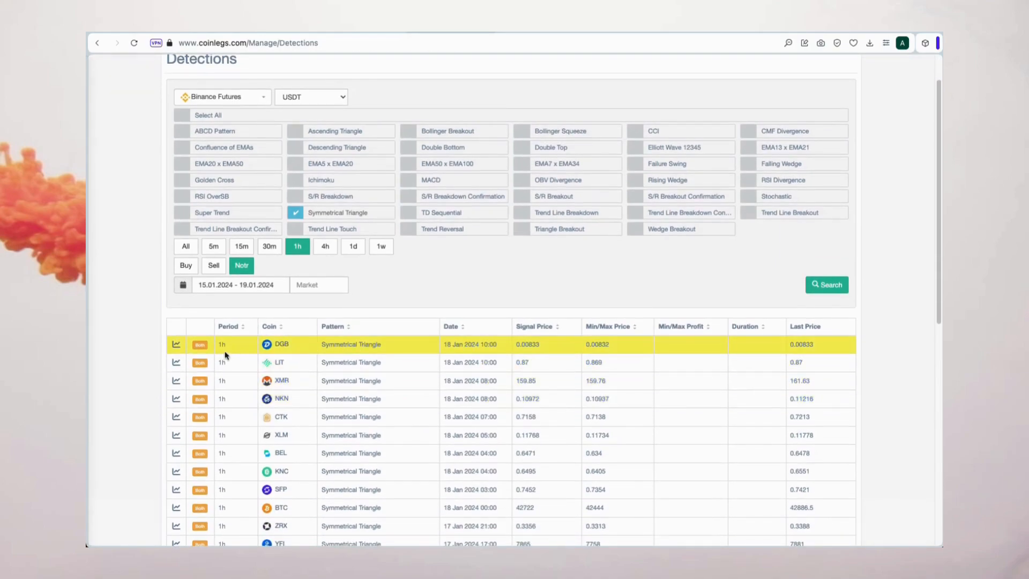
click(175, 344)
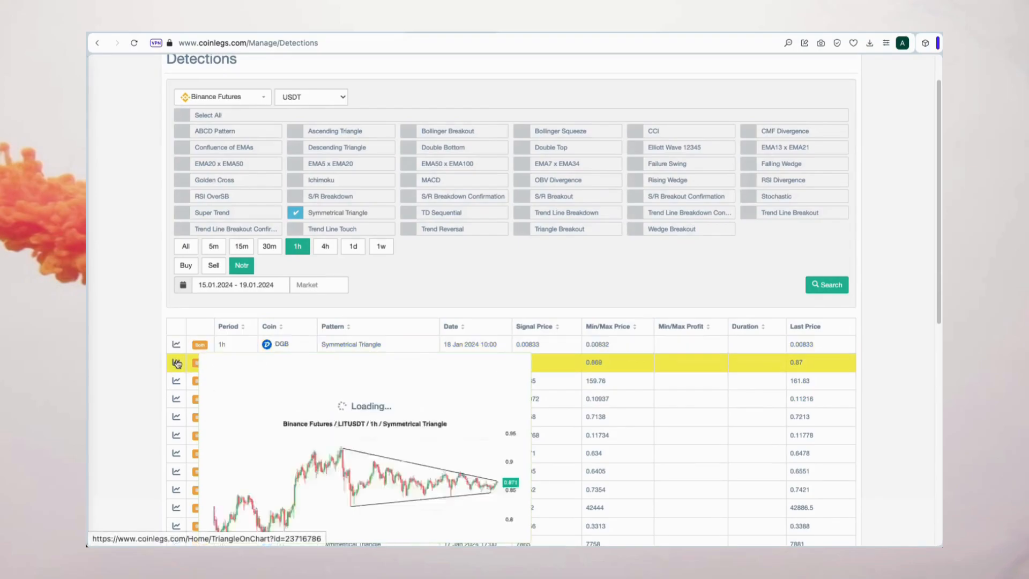
click(177, 362)
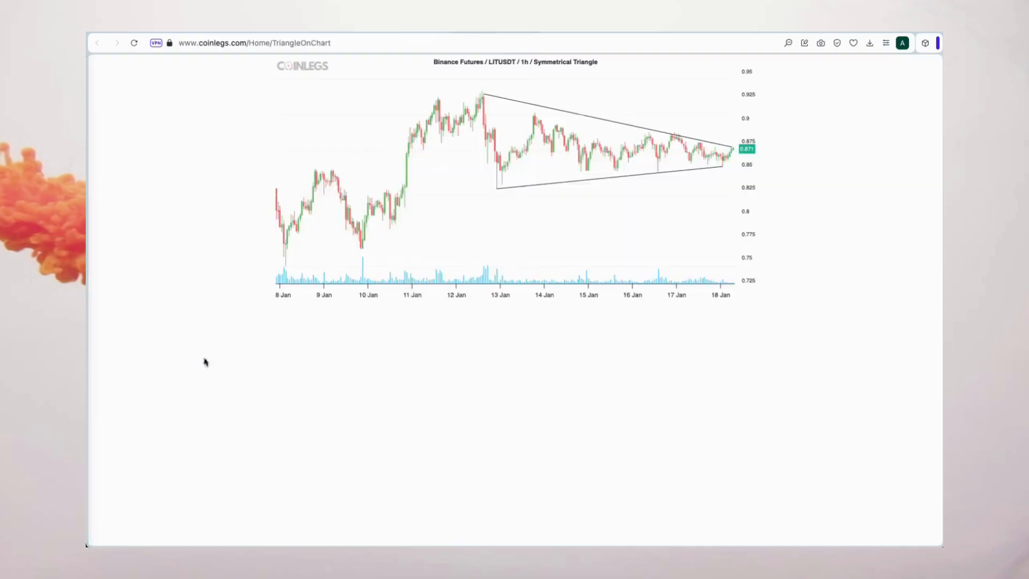
mouse_move(379, 348)
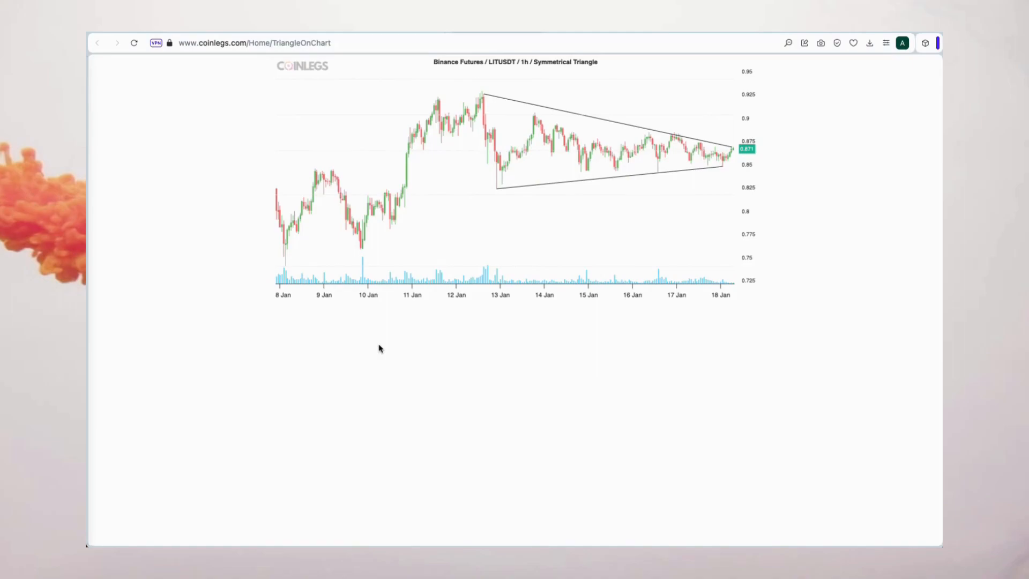
mouse_move(429, 354)
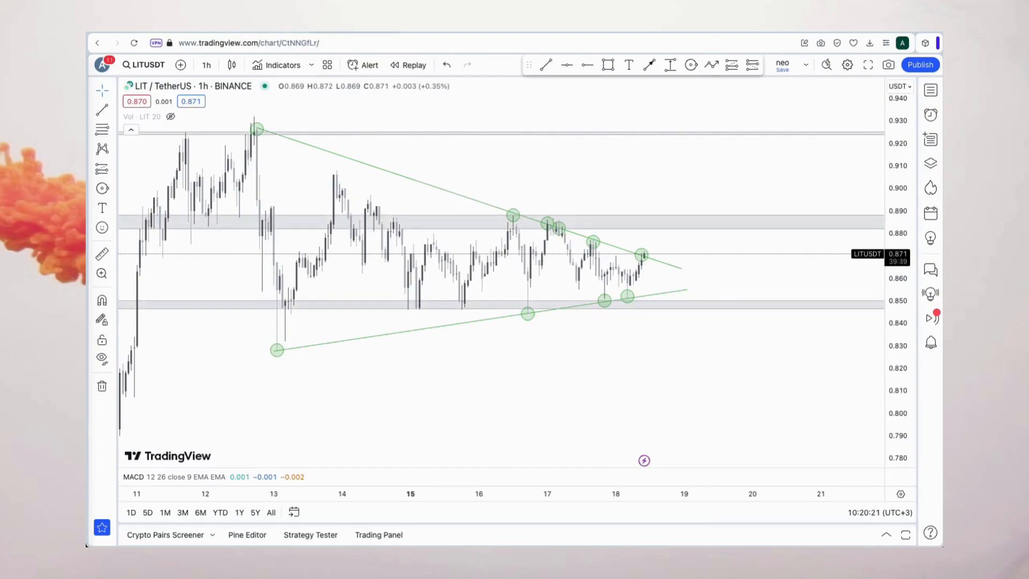
mouse_move(656, 139)
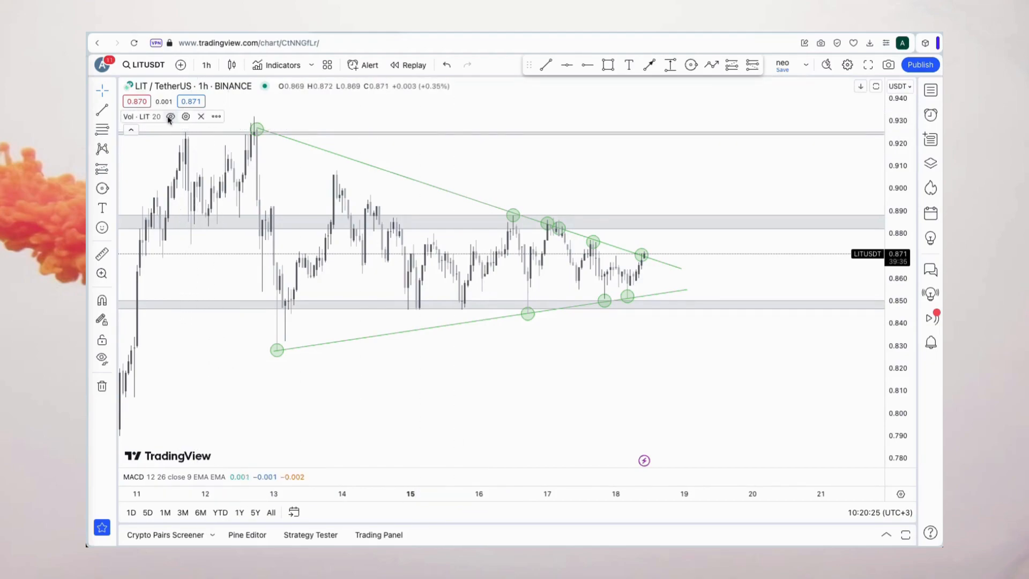
Unhide the Vol indicator on the LITUSDT 1h chart.
click(169, 116)
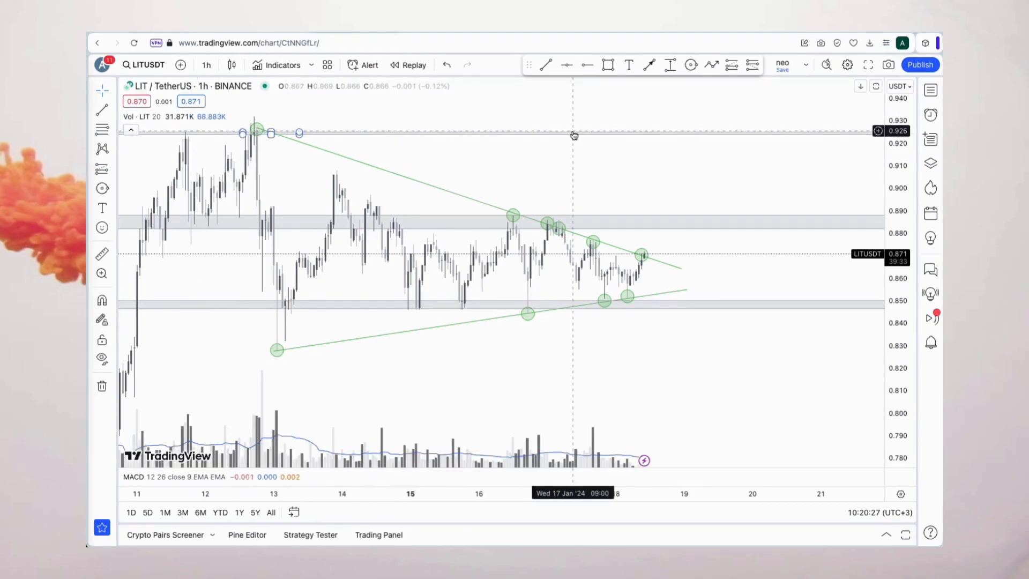